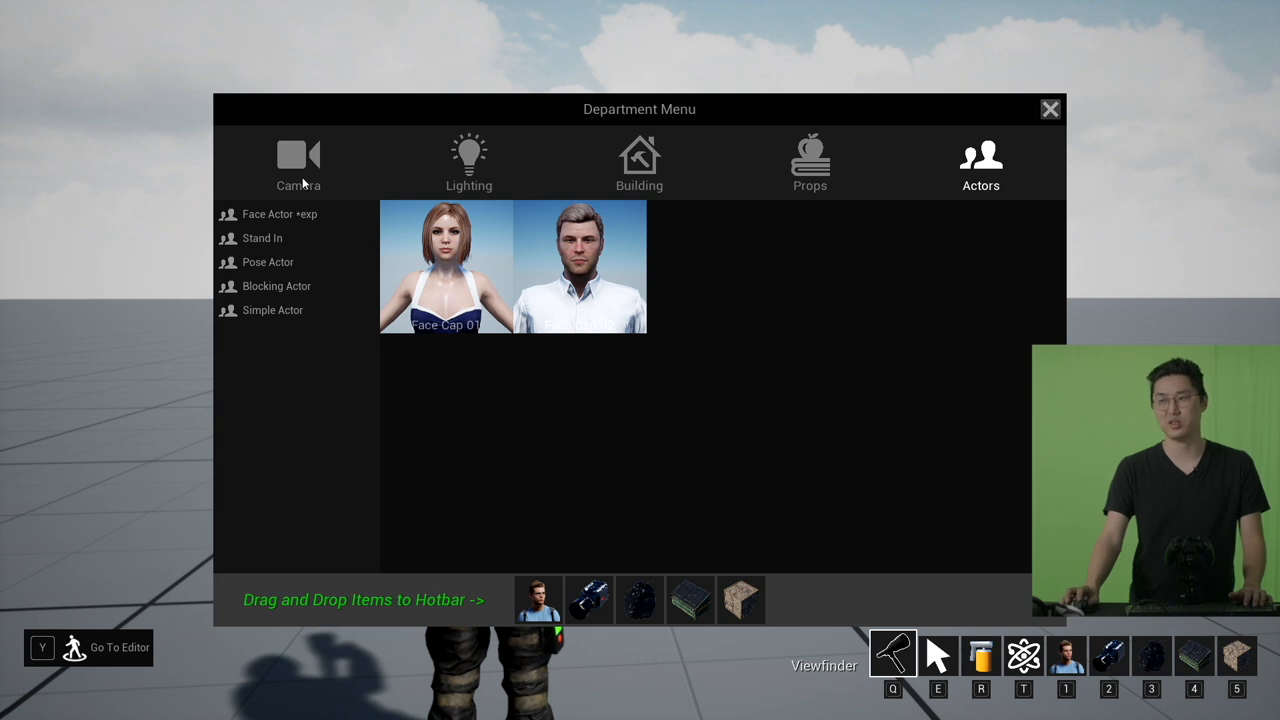
# Show the Camera department's rigs (free camera, tripod, dolly, crane, handheld)
pyautogui.click(298, 160)
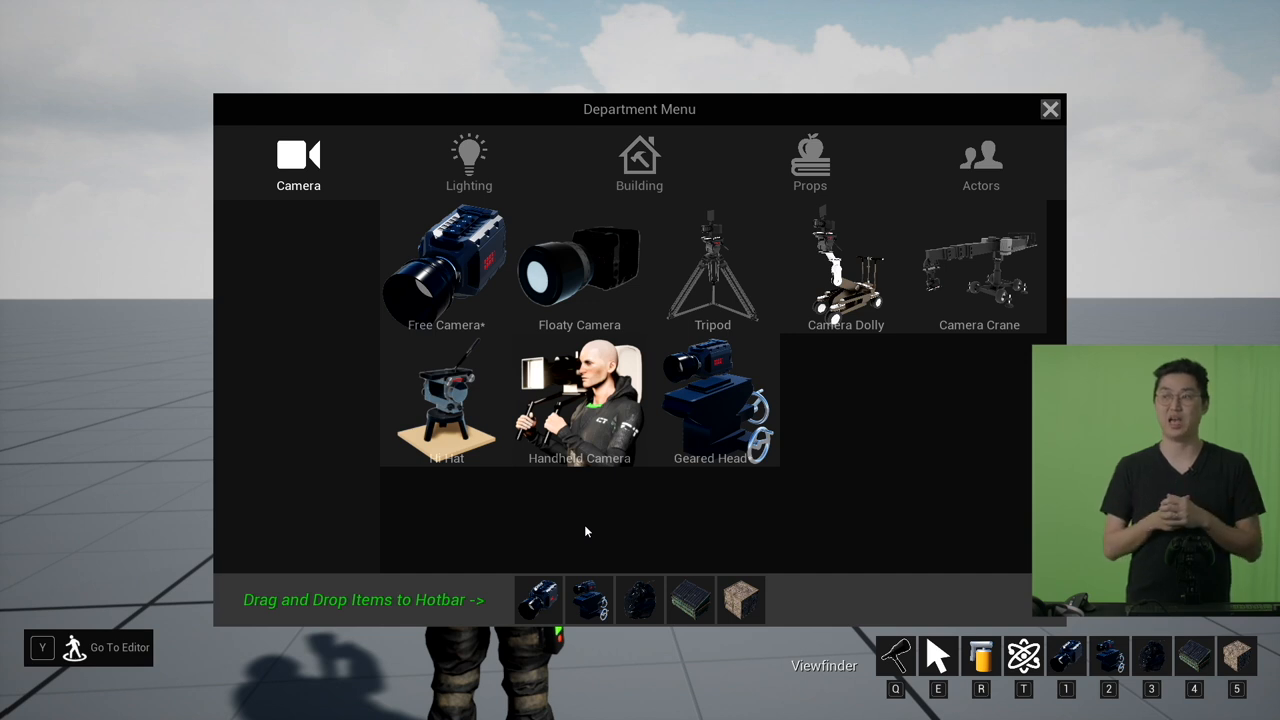
pyautogui.moveTo(578, 496)
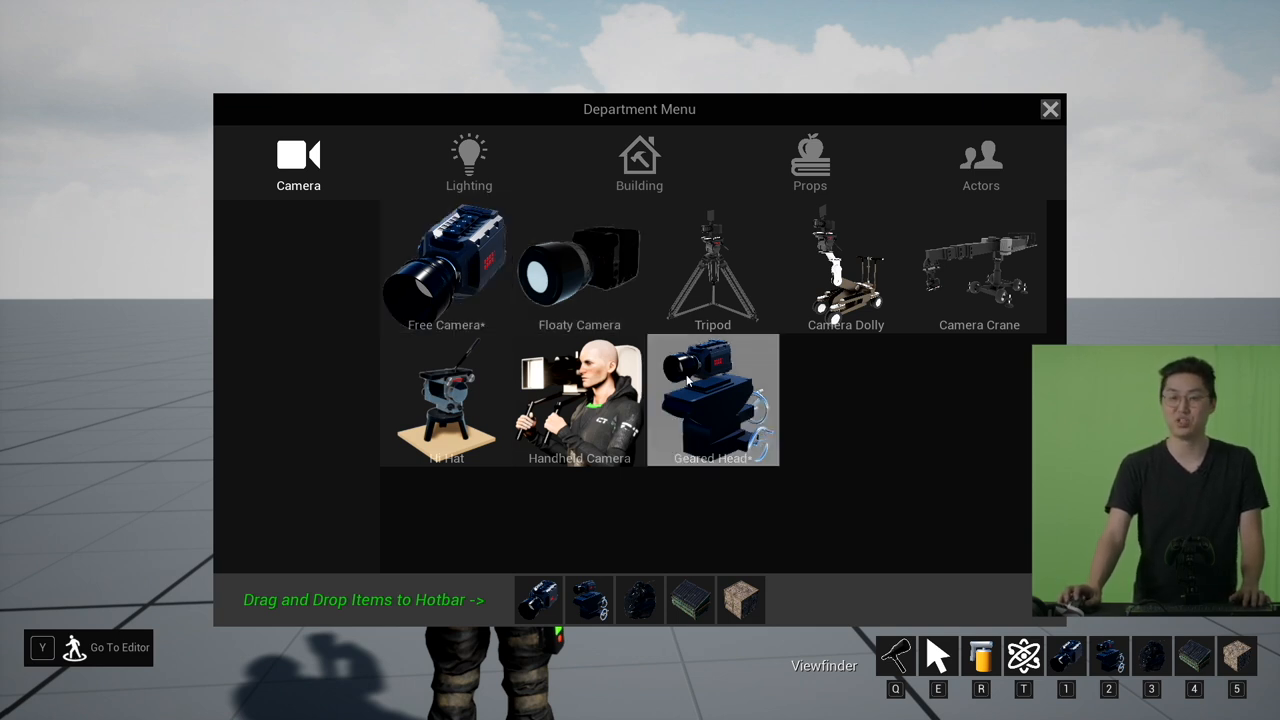
pyautogui.moveTo(446, 260)
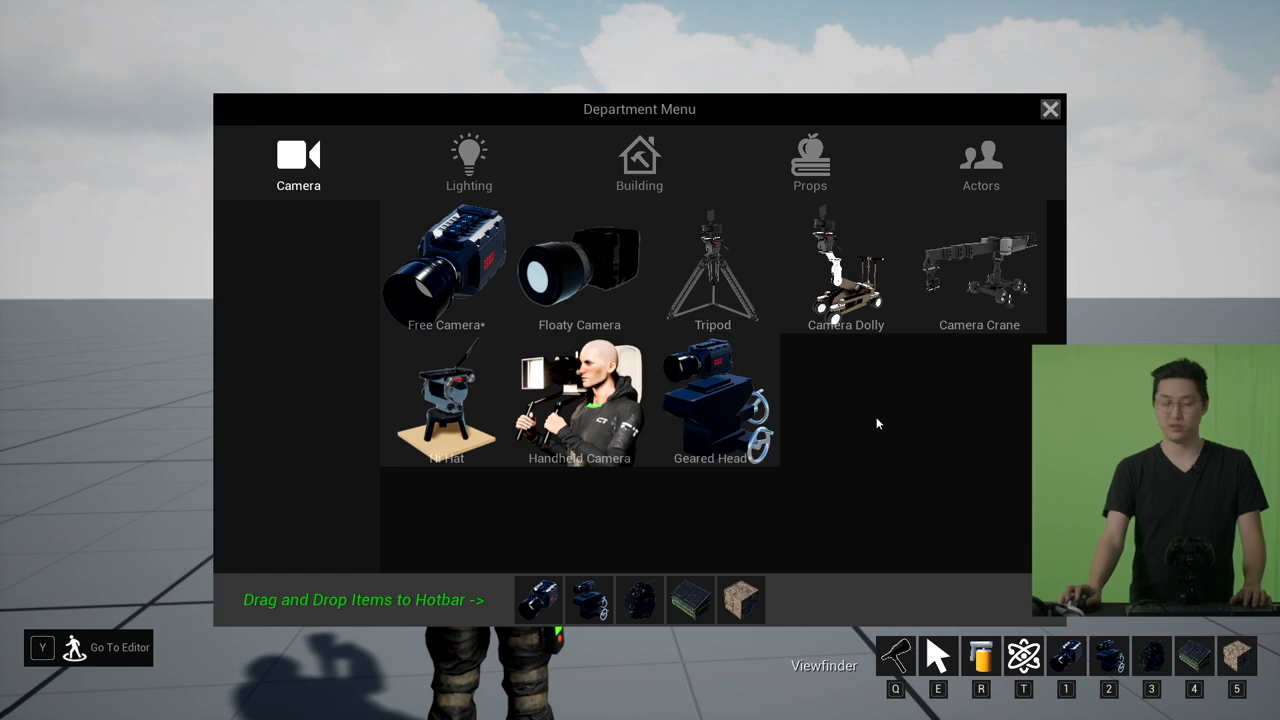
# Add a Free Camera and place it in the viewport beside the foreground actor
pyautogui.click(1048, 108)
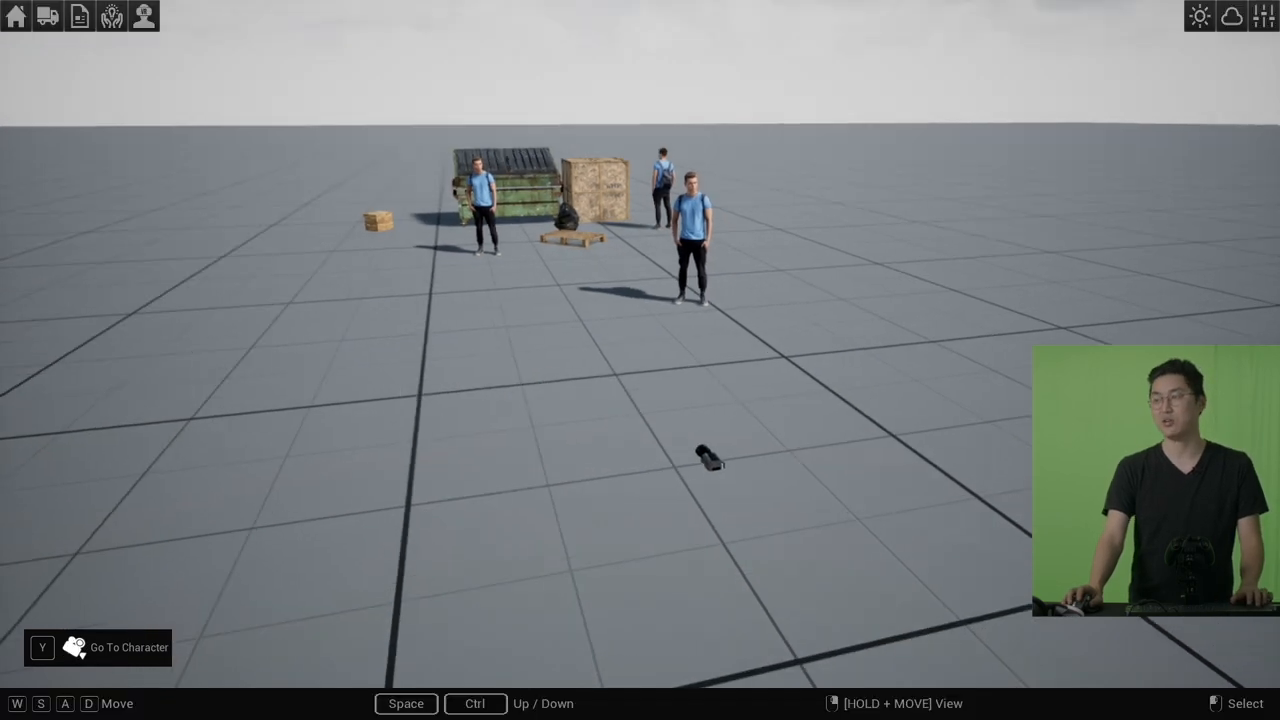
pyautogui.click(710, 458)
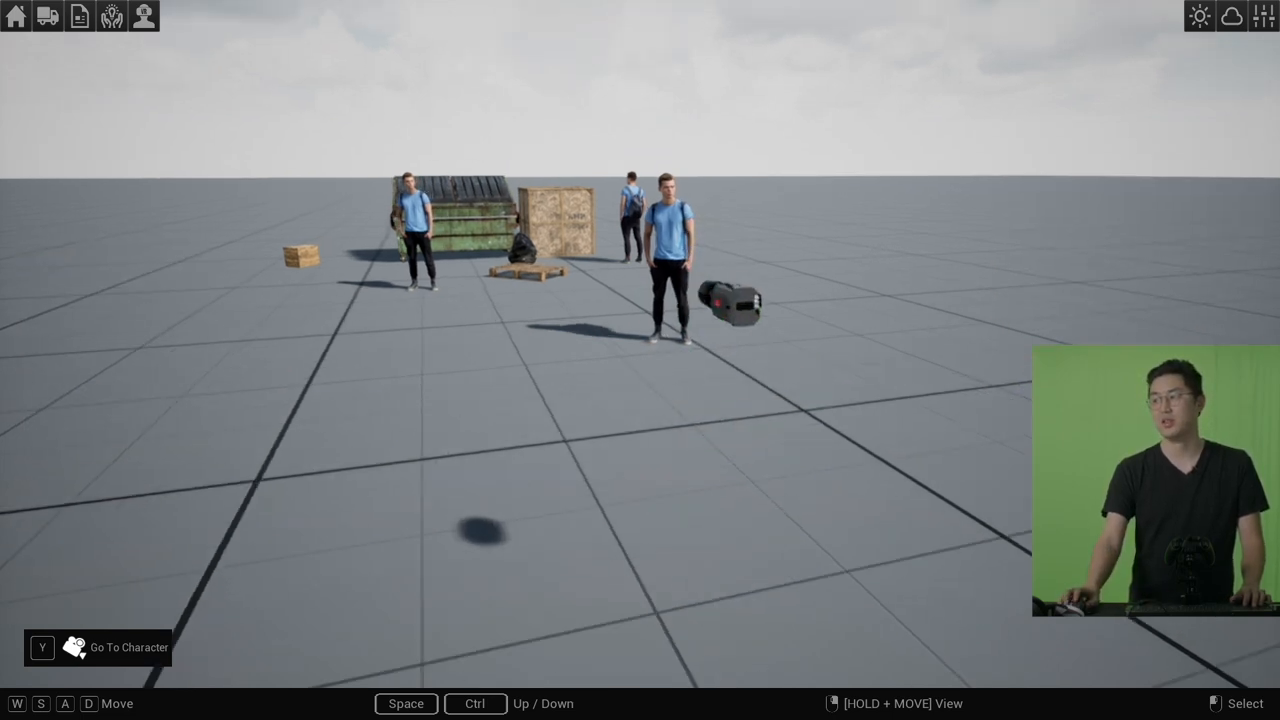
# Select the placed free camera to show its Generic APS C sensor settings
pyautogui.click(728, 300)
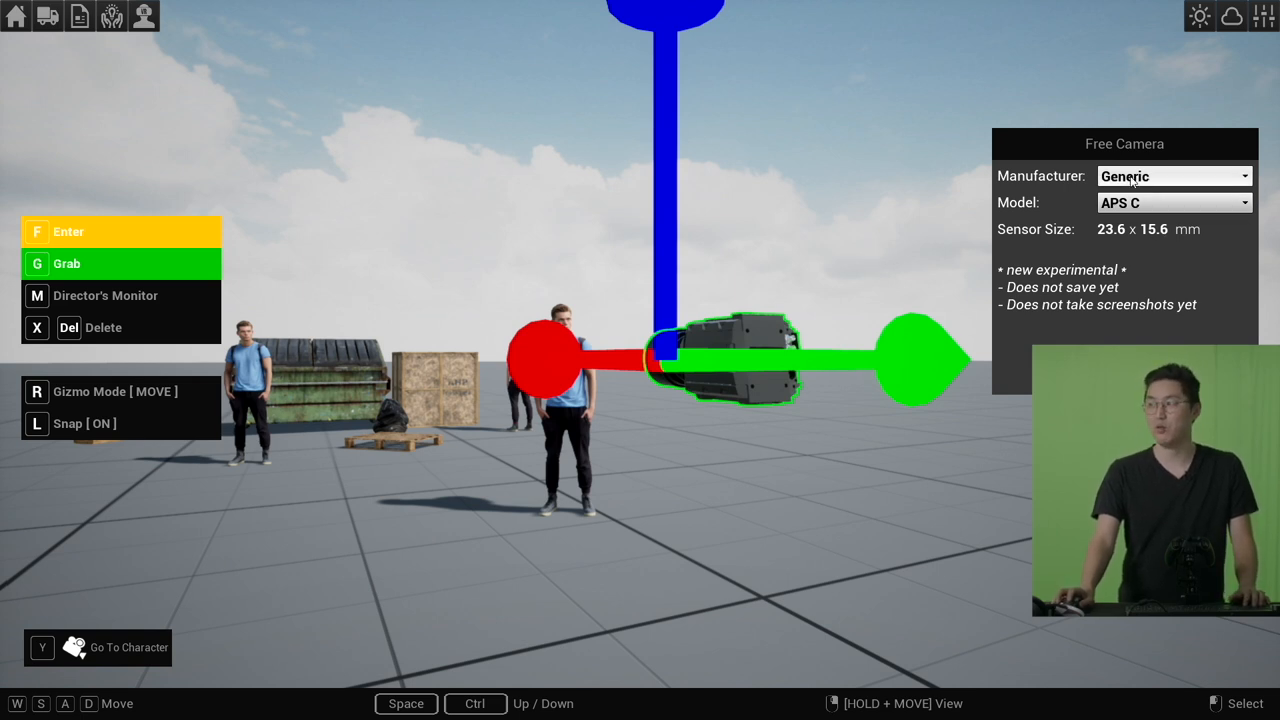
# Set the sensor to Blackmagic Design URSA Mini Pro 4.6K
pyautogui.click(1170, 202)
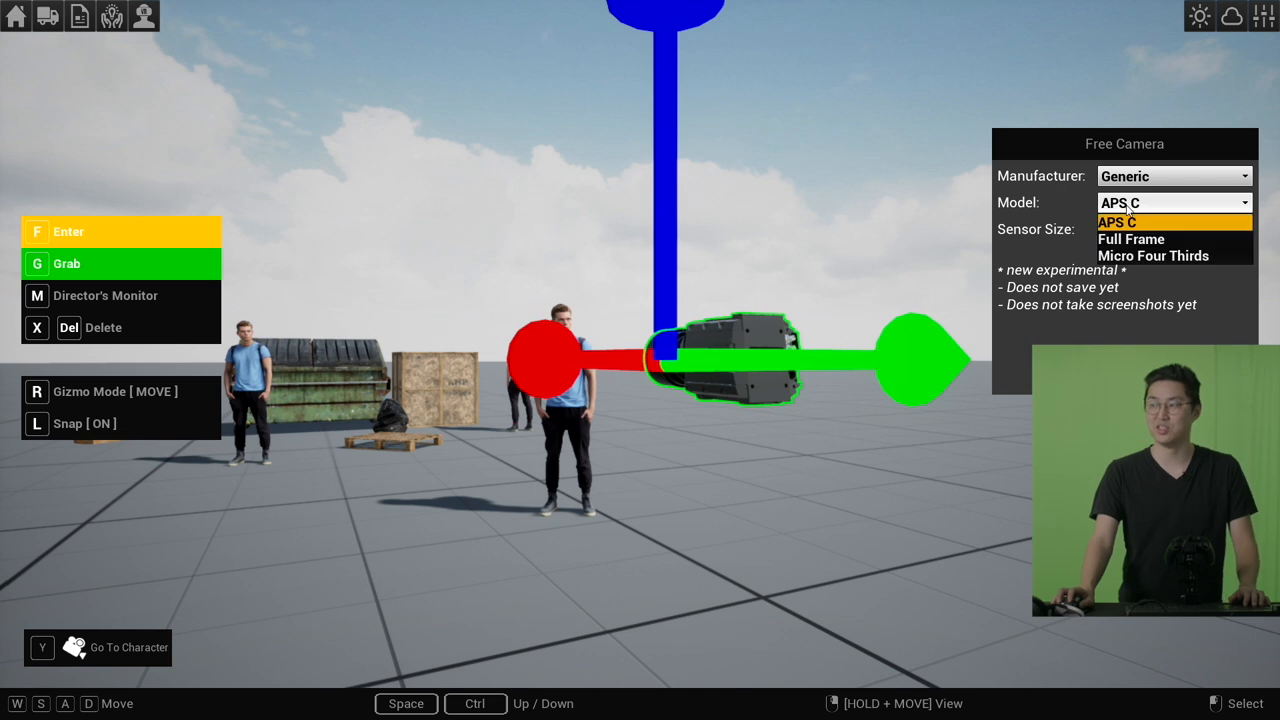
pyautogui.click(1132, 238)
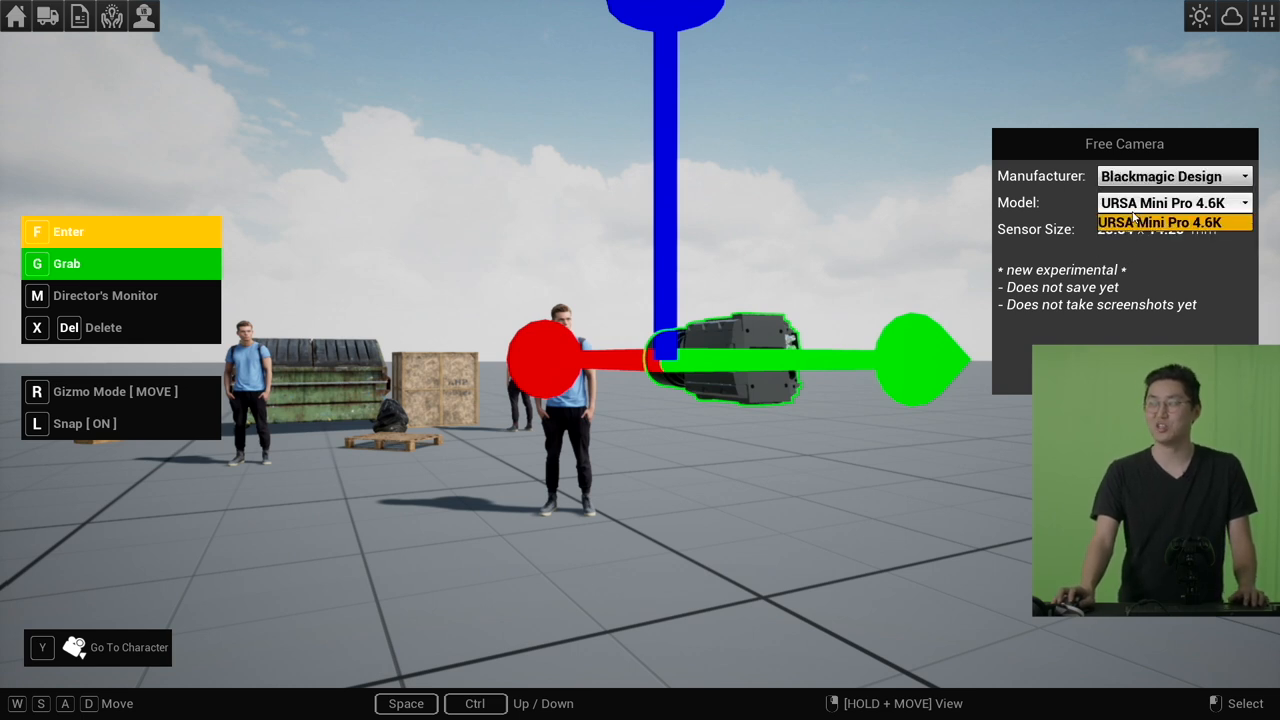
pyautogui.click(1172, 222)
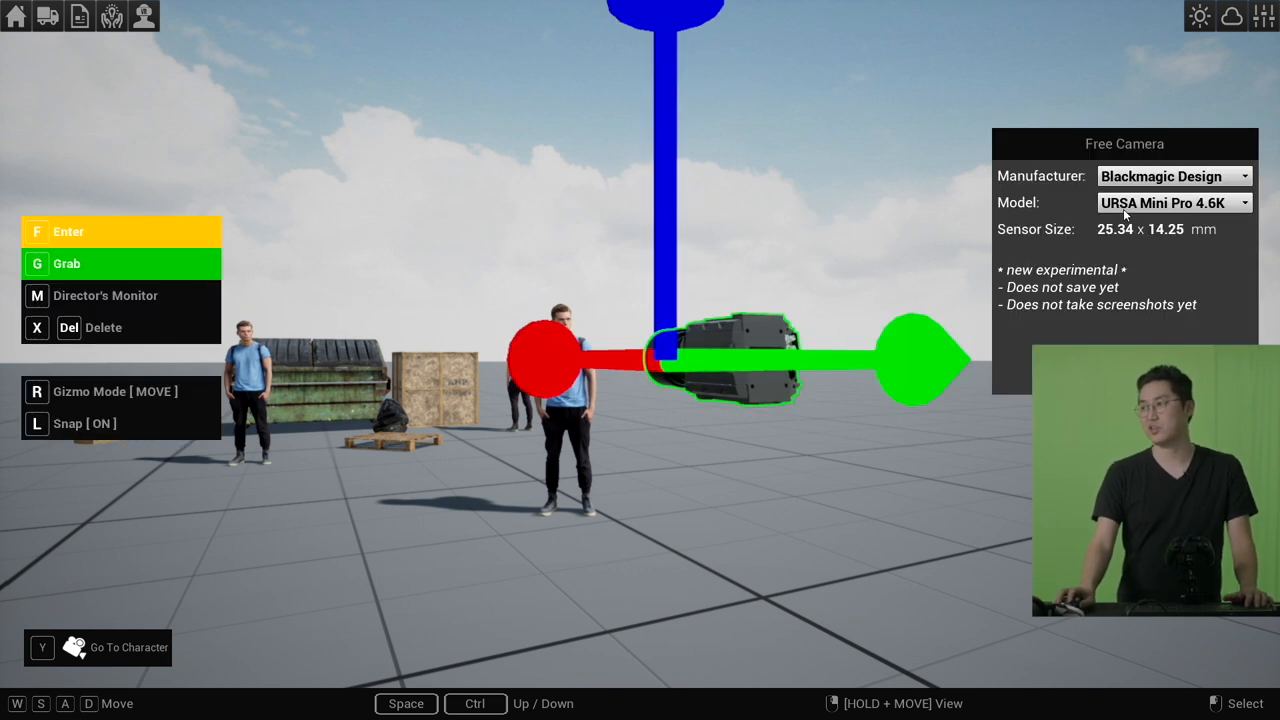
# Deselect and reselect the free camera, then switch its handles to rotation
pyautogui.click(1174, 176)
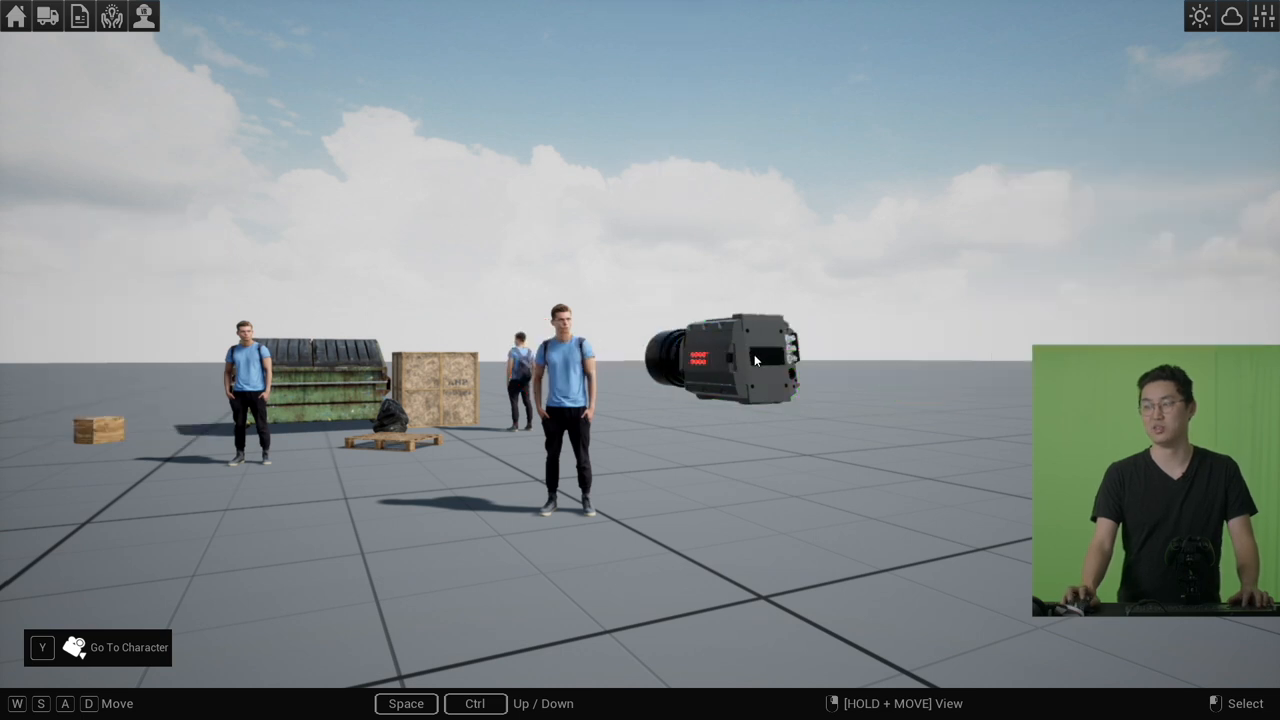
pyautogui.click(728, 360)
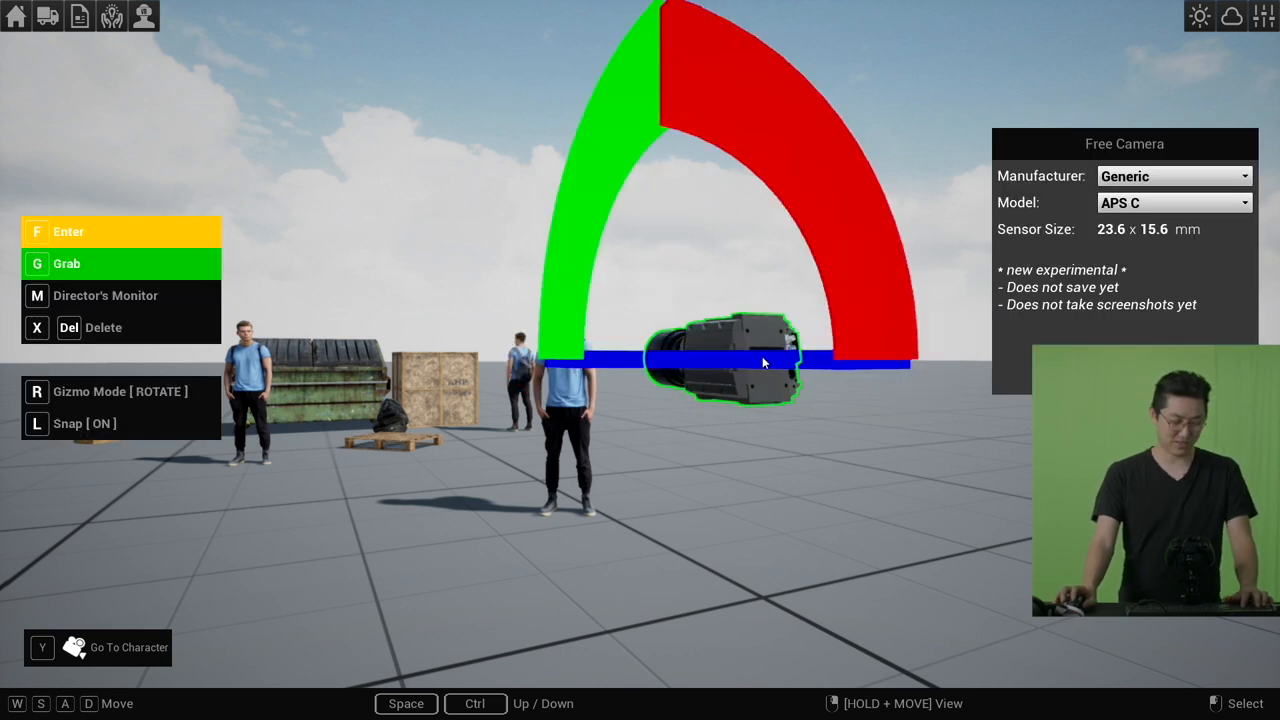
pyautogui.press('f')
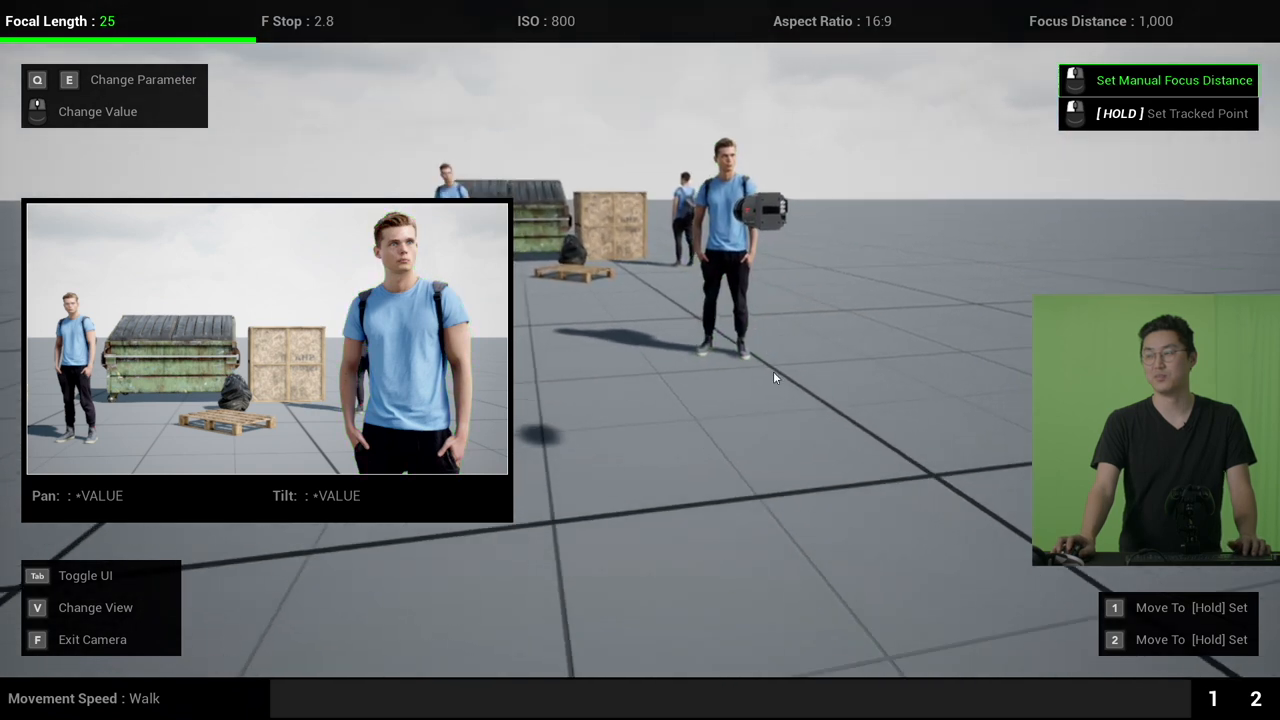
# Leave the camera view and bring up the free camera's sensor settings panel
pyautogui.press('f')
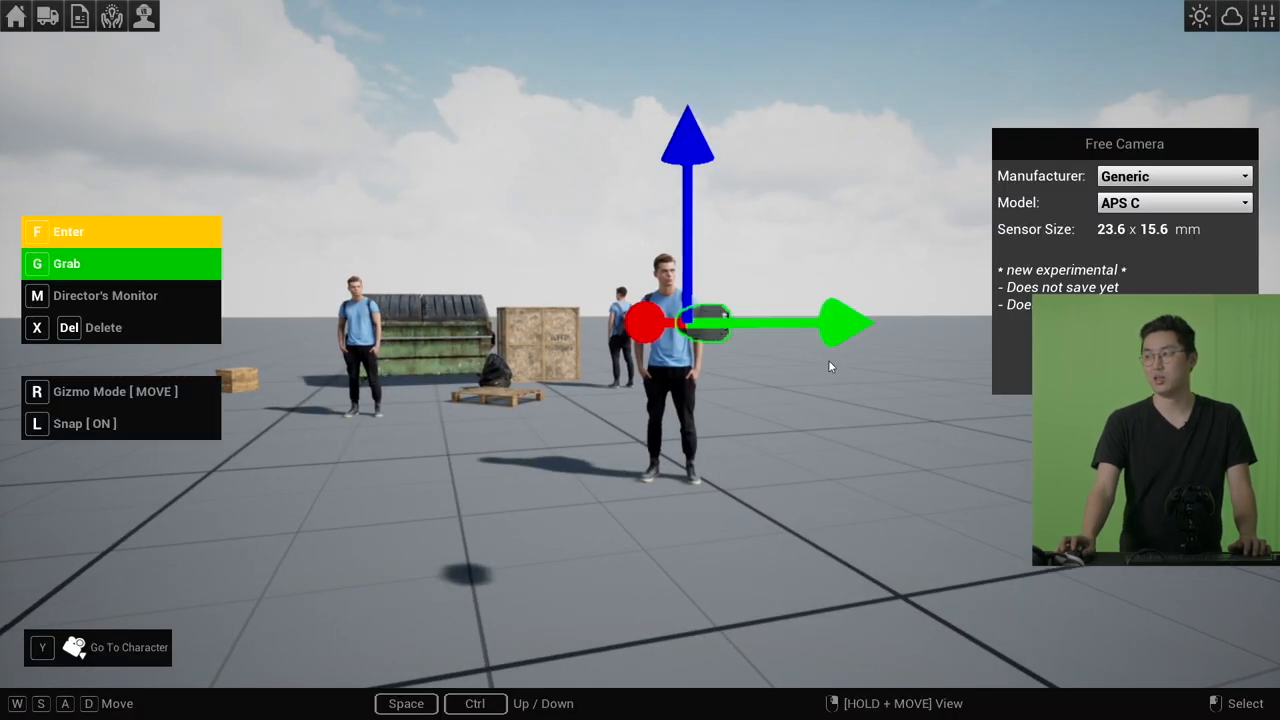
pyautogui.click(1172, 202)
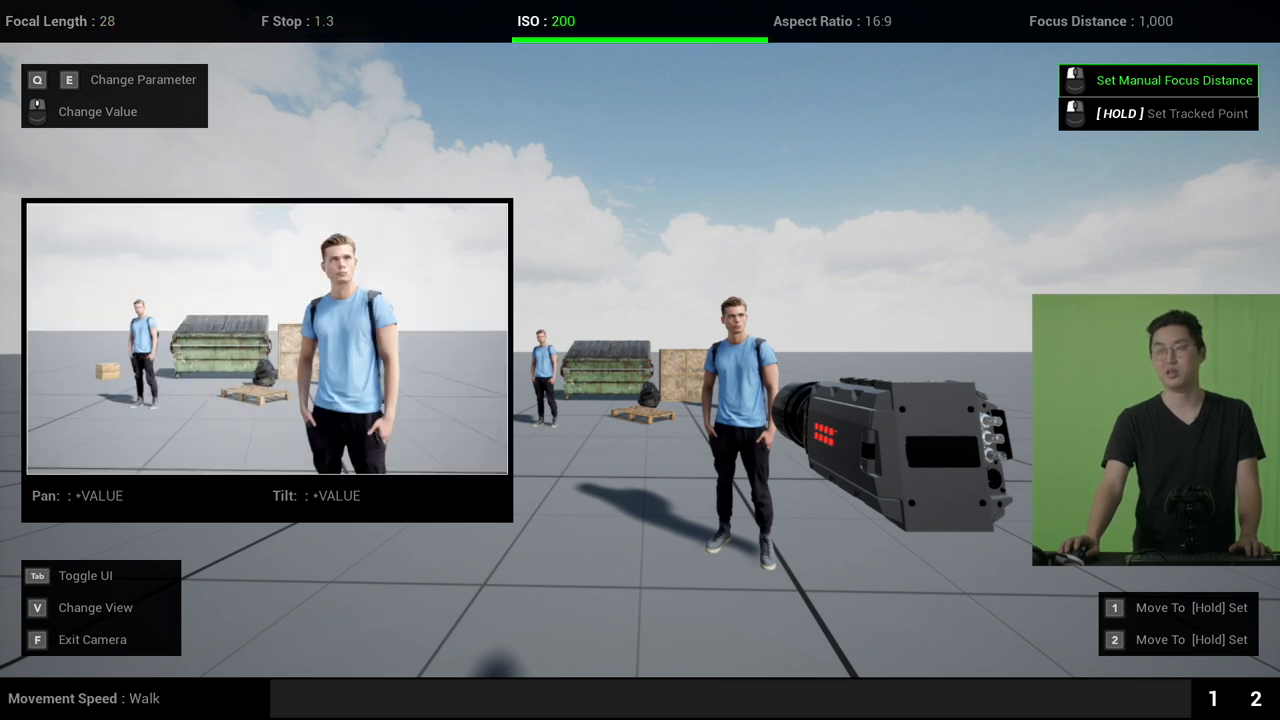
# Scroll the exposure down toward f/1.3 and ISO 200
pyautogui.scroll(-3)
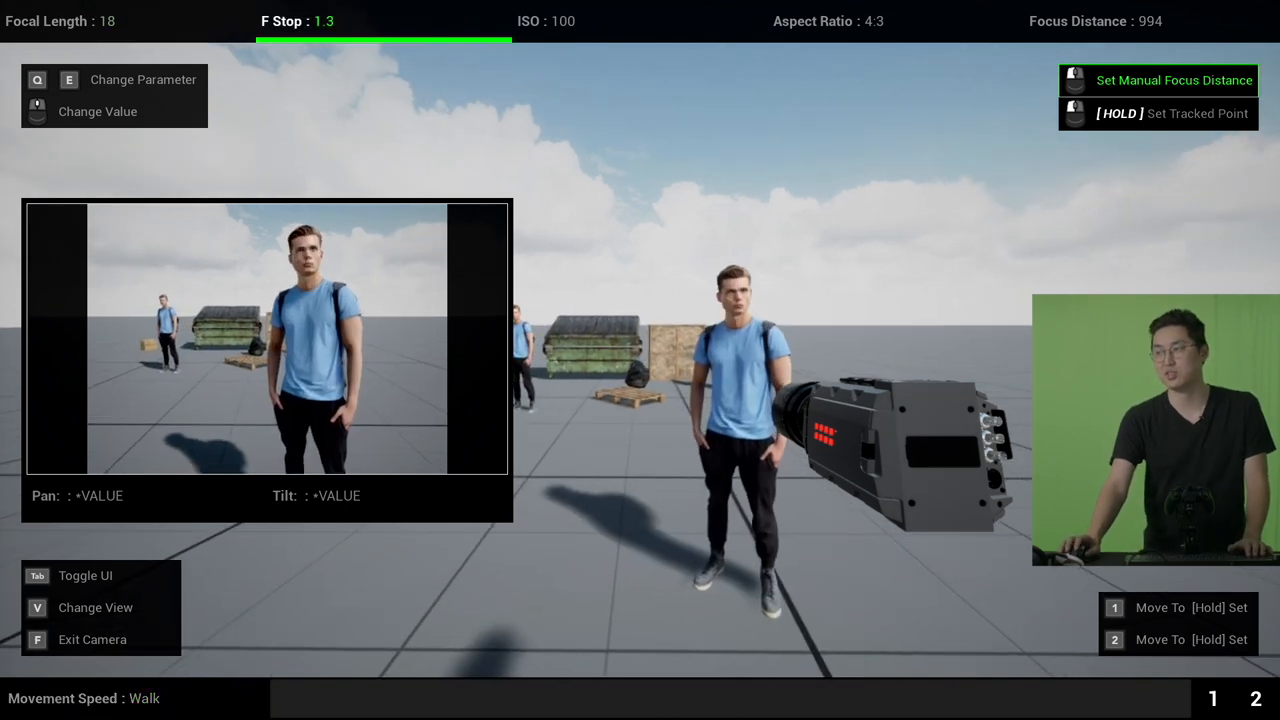
# Move to the Aspect Ratio setting and set focus distance on the scene ahead
pyautogui.press('e')
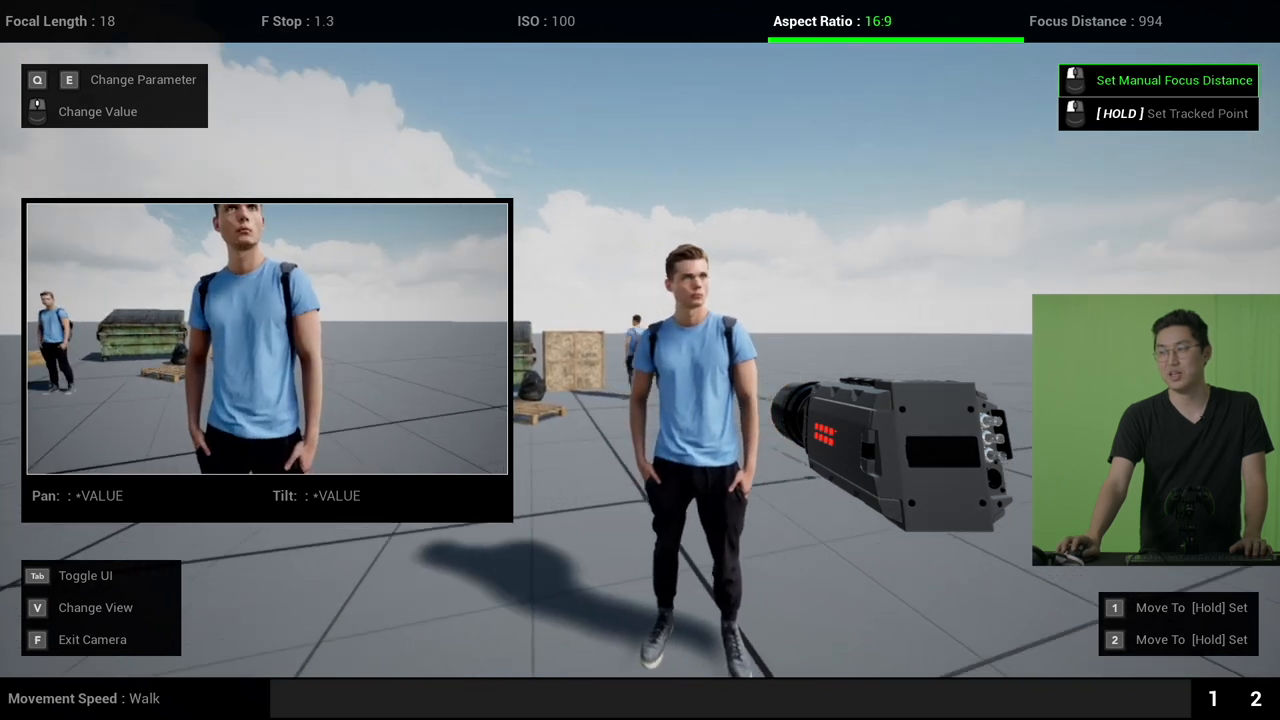
pyautogui.click(728, 388)
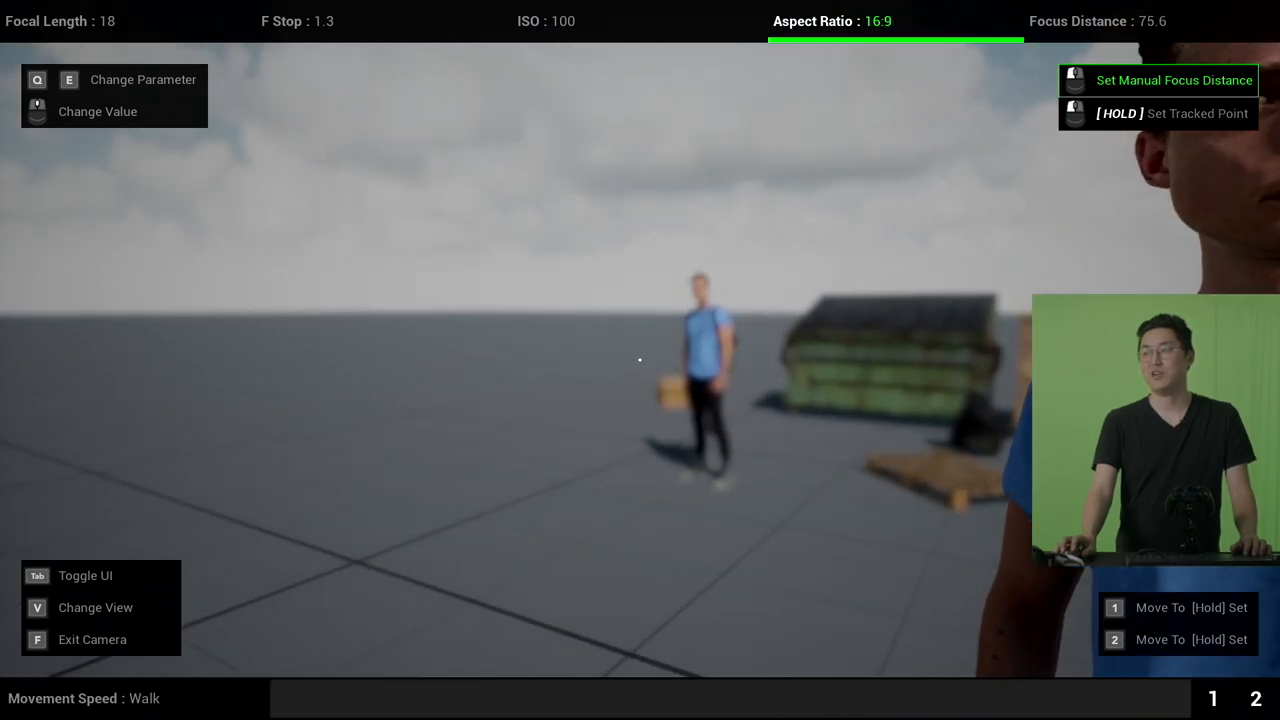
# Set manual focus on the nearby man's face for the close-up, around focus distance 49.7
pyautogui.click(640, 358)
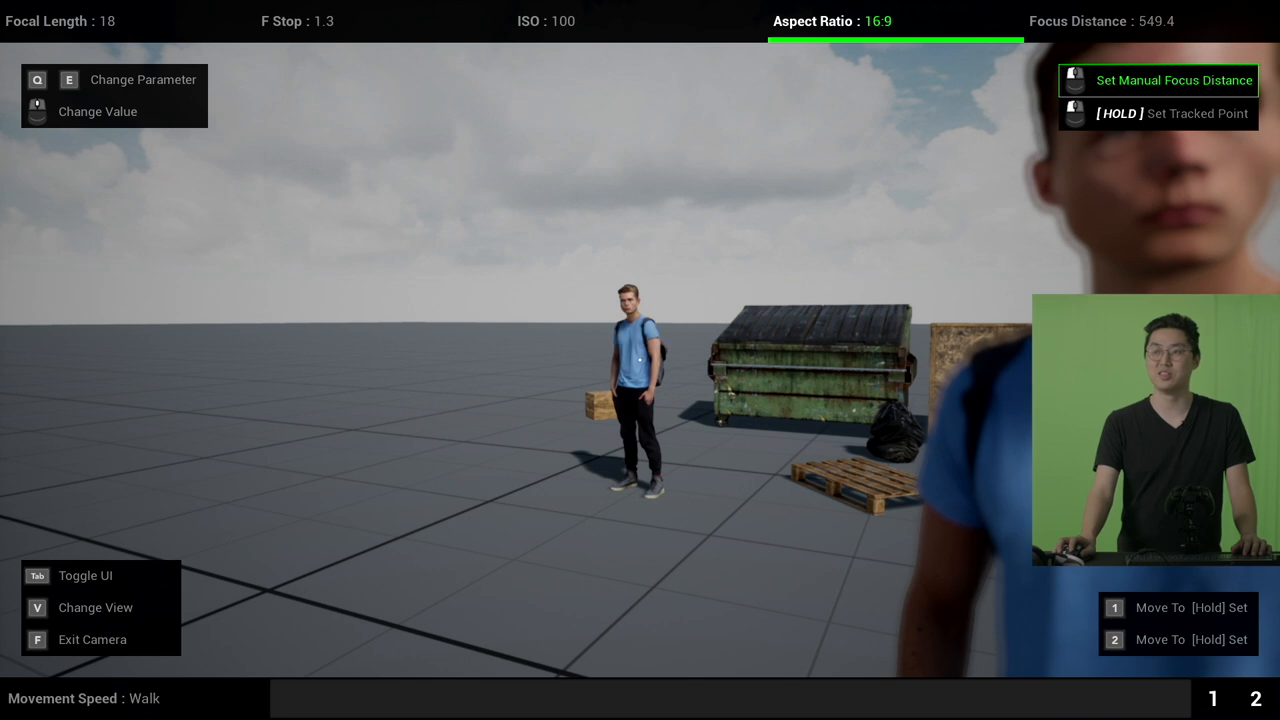
pyautogui.click(640, 360)
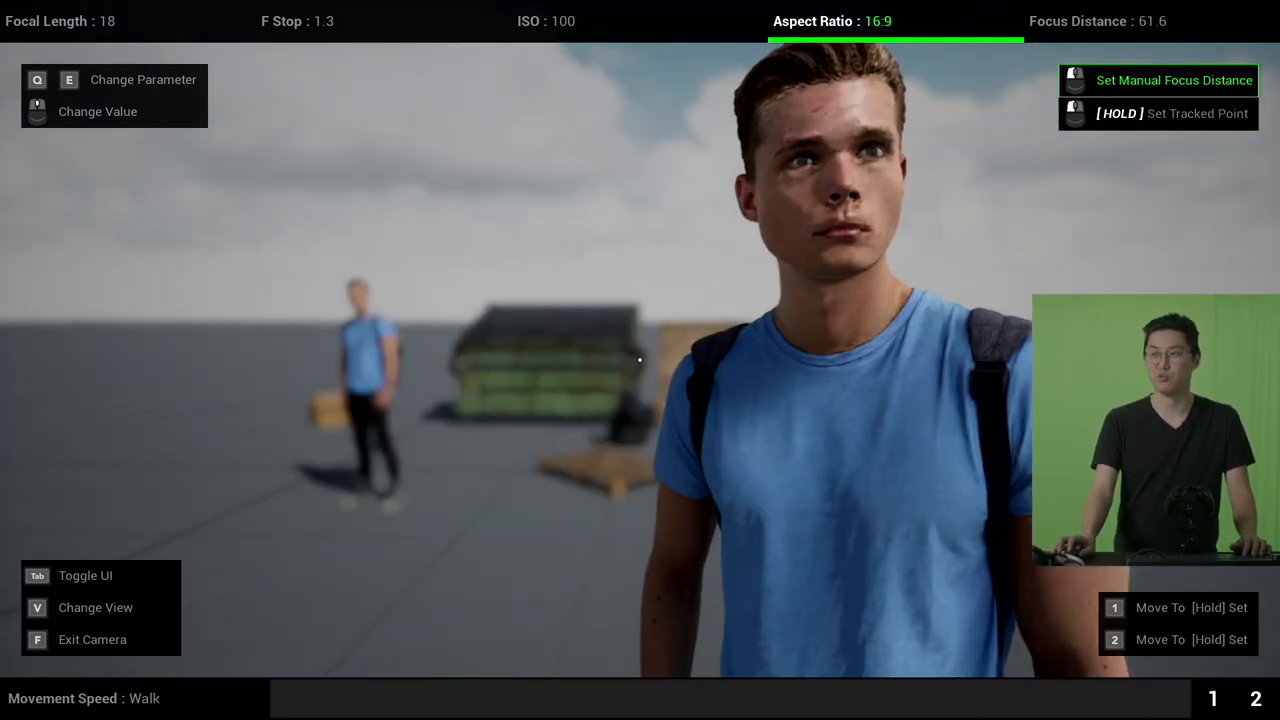
pyautogui.click(640, 360)
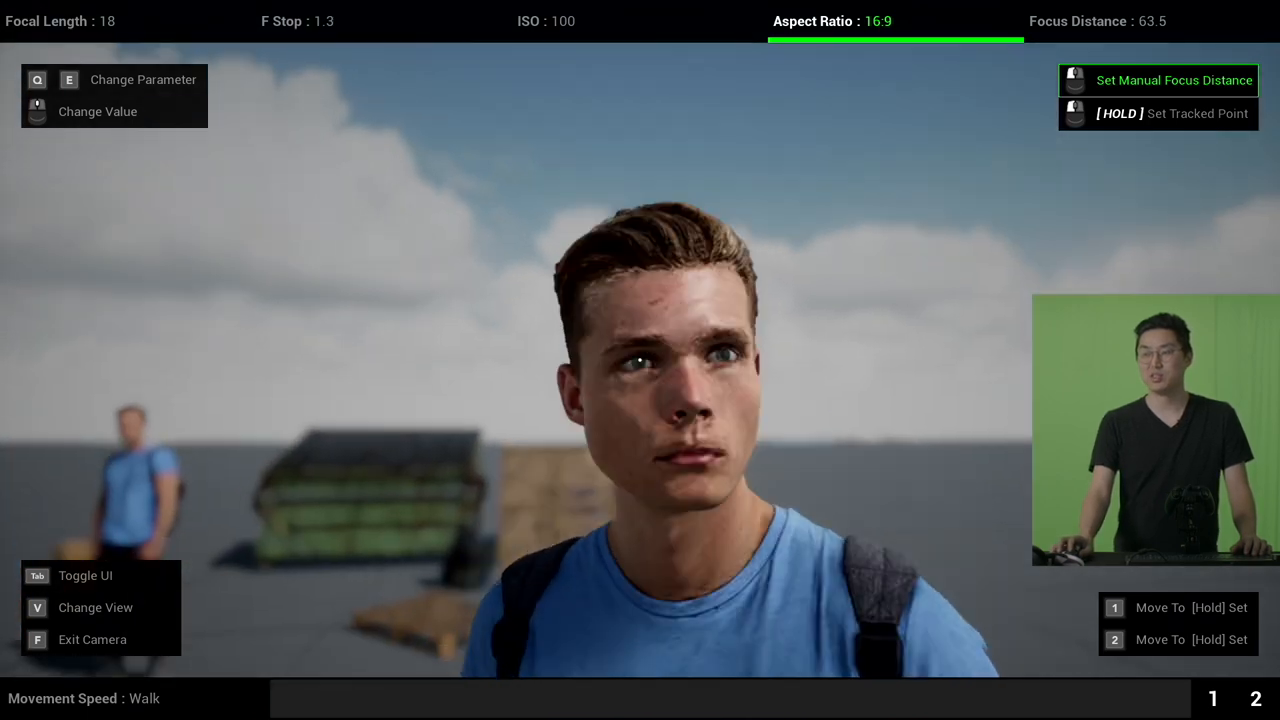
pyautogui.click(616, 356)
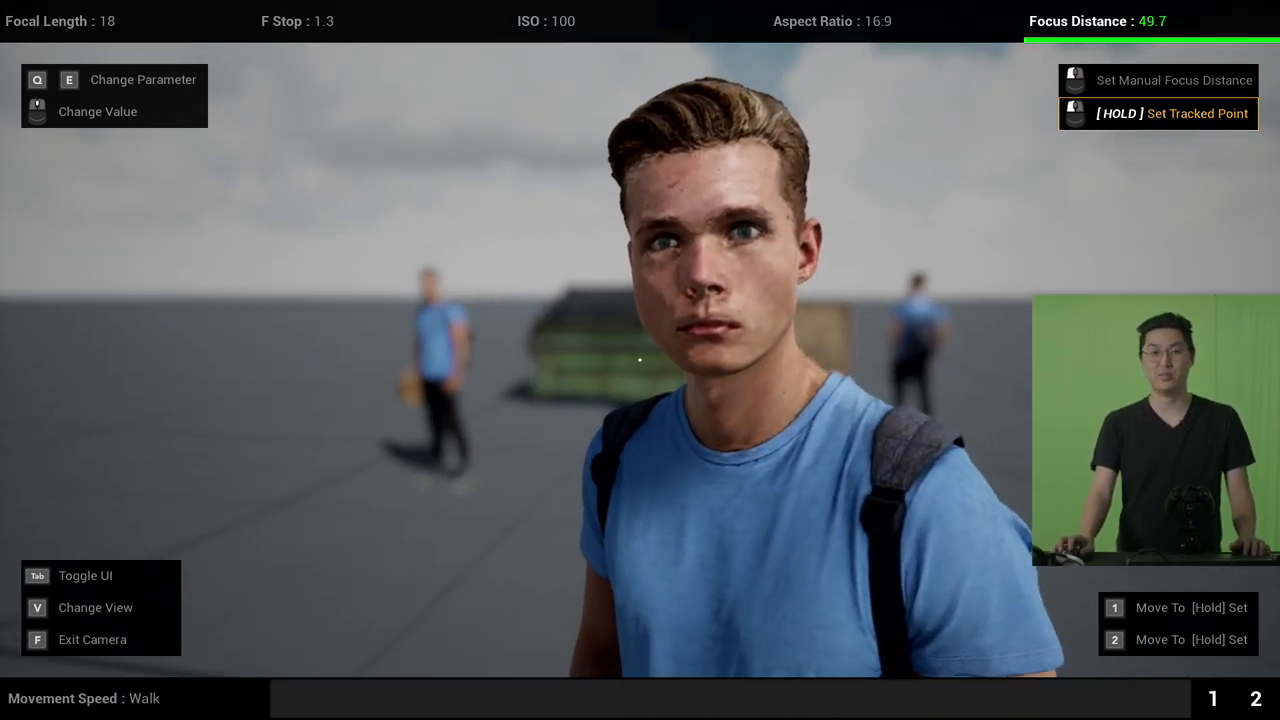
# Lock a tracked focus point on the man so he stays sharp while pulling back
pyautogui.click(640, 360)
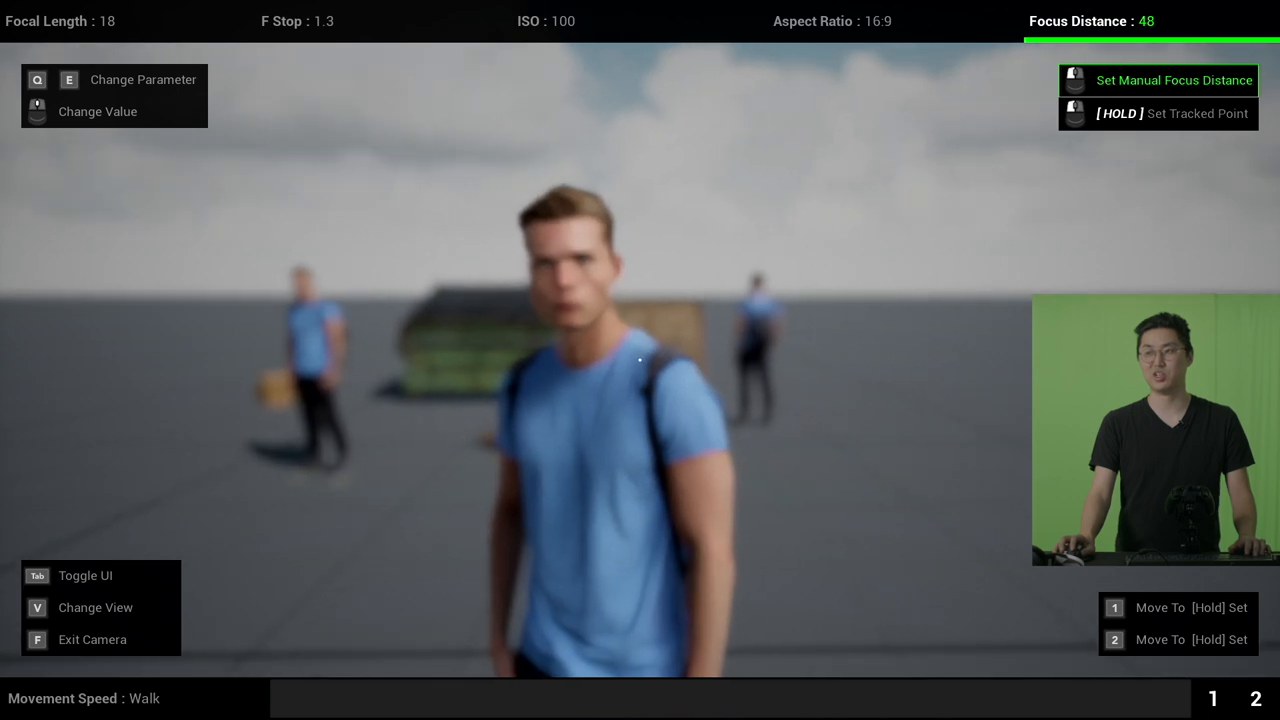
pyautogui.click(640, 360)
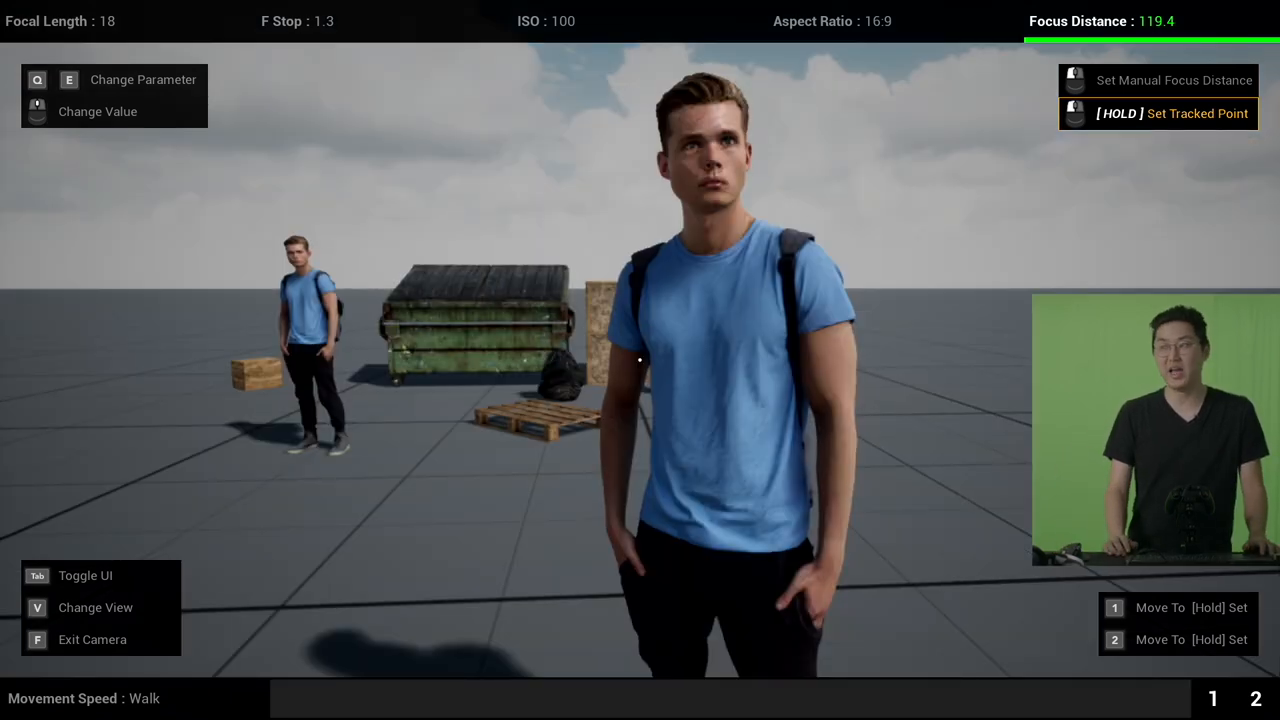
pyautogui.press('Tab')
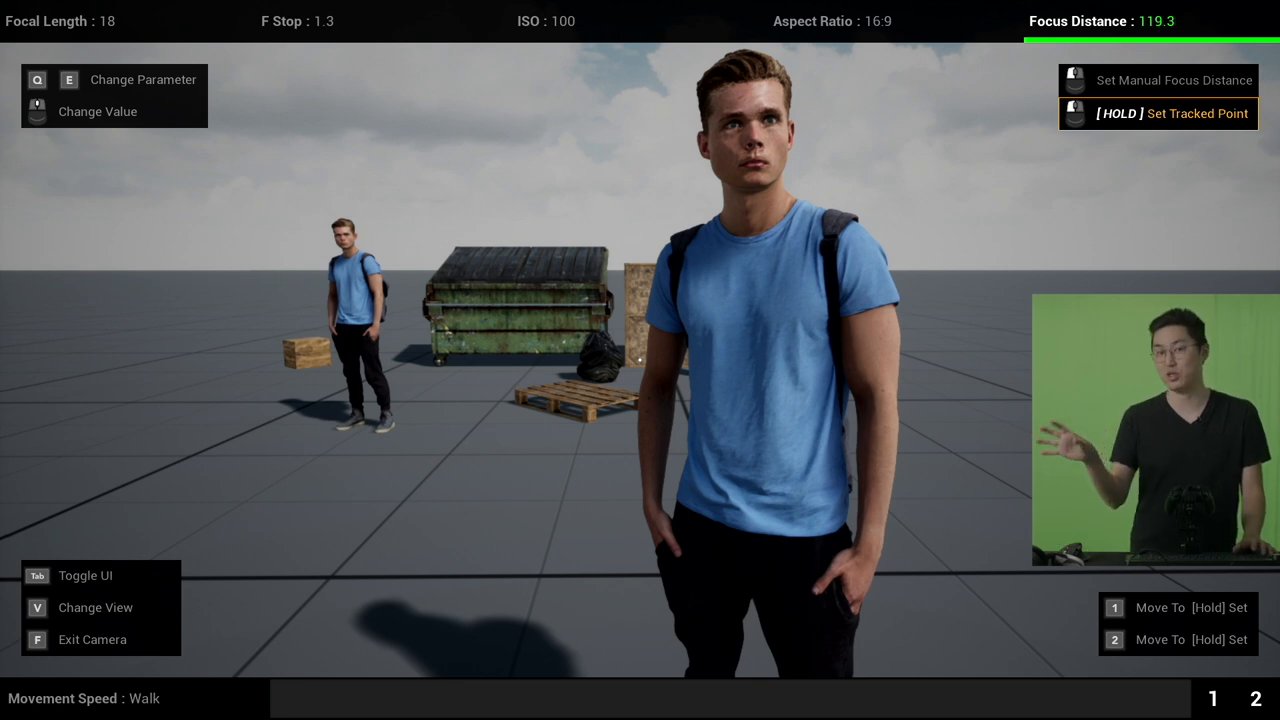
# Change the aspect ratio from 16:9 to letterboxed 2.4:1
pyautogui.press('Tab')
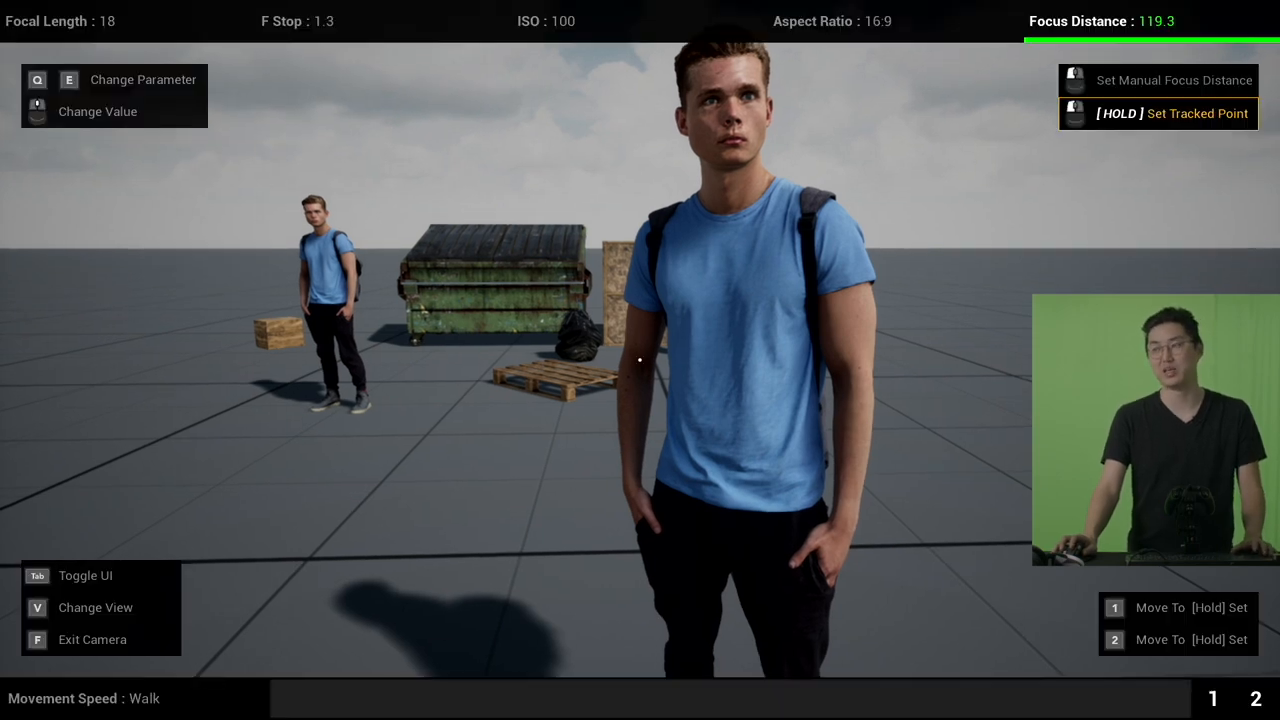
pyautogui.press('Tab')
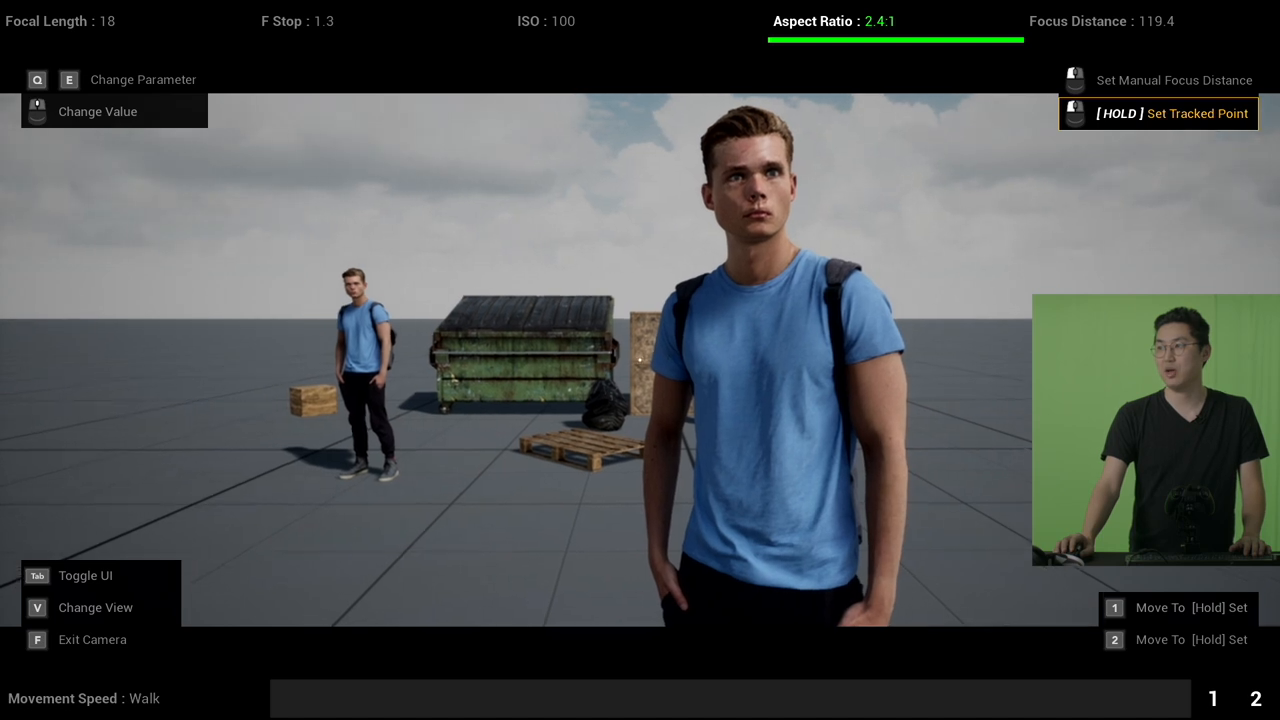
pyautogui.press('Tab')
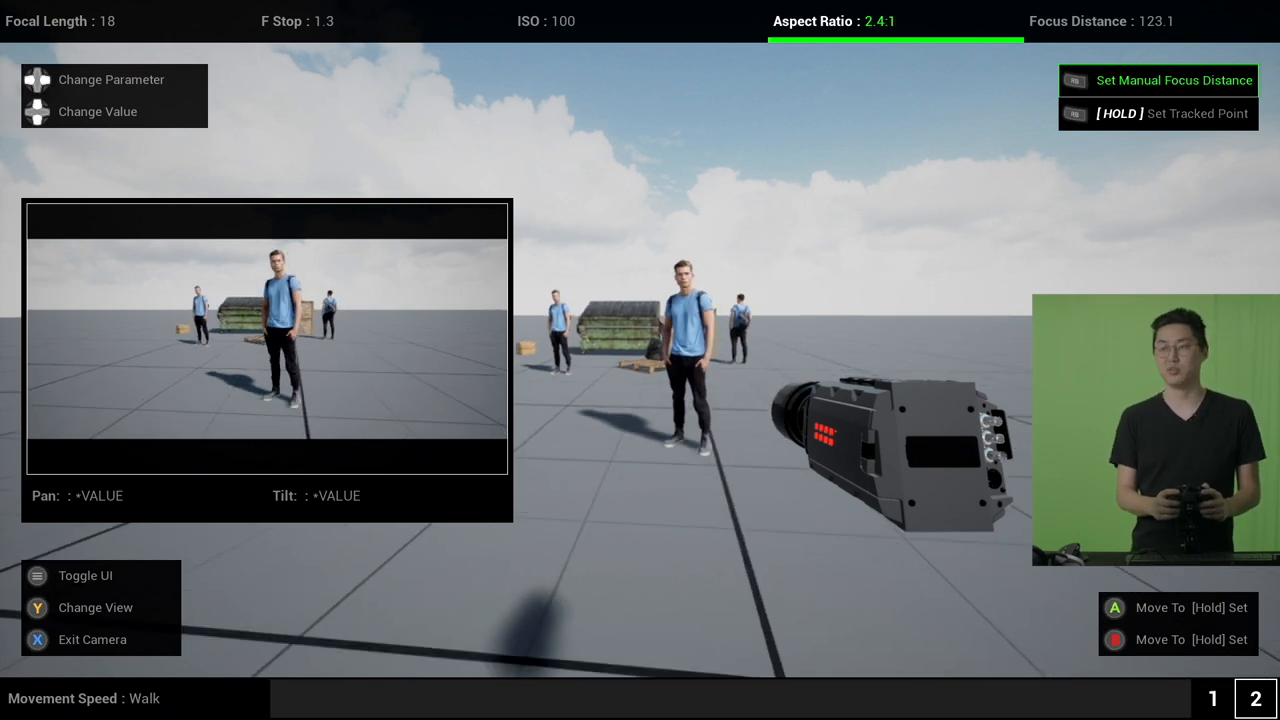
# Raise the focal length to 28 and store the current framing as camera marks 1 and 2
pyautogui.press('left')
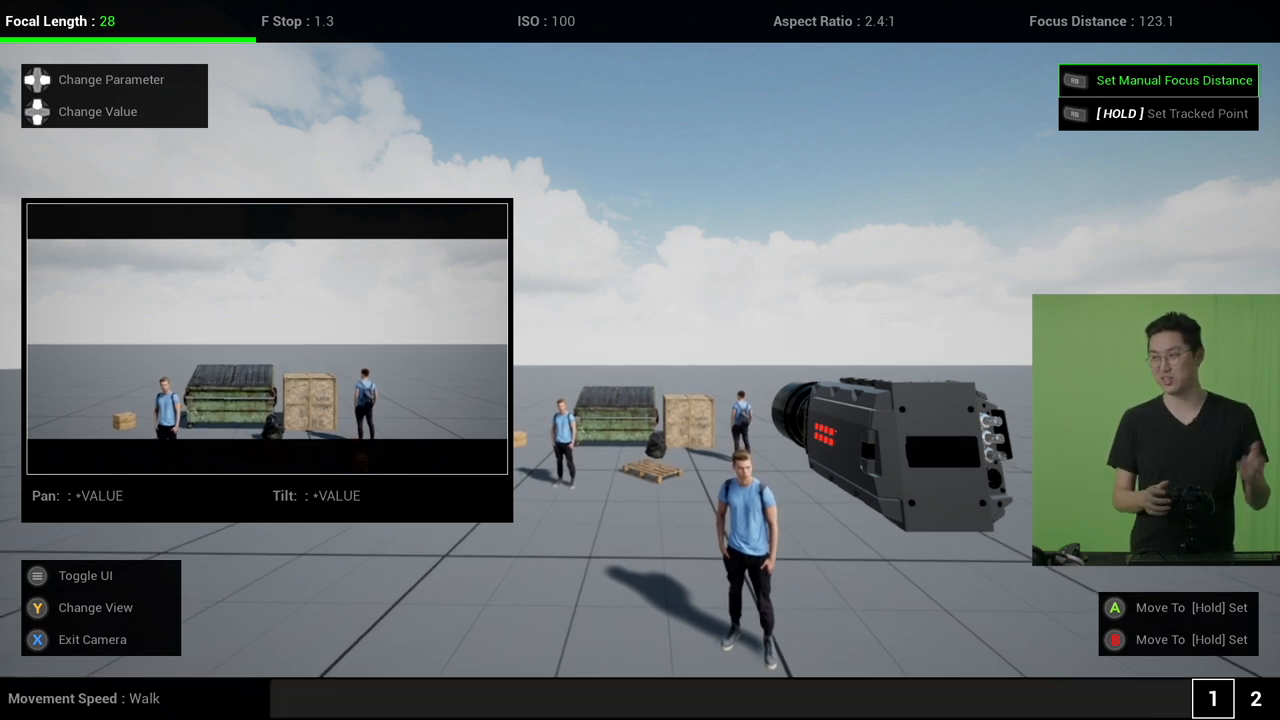
pyautogui.click(1256, 698)
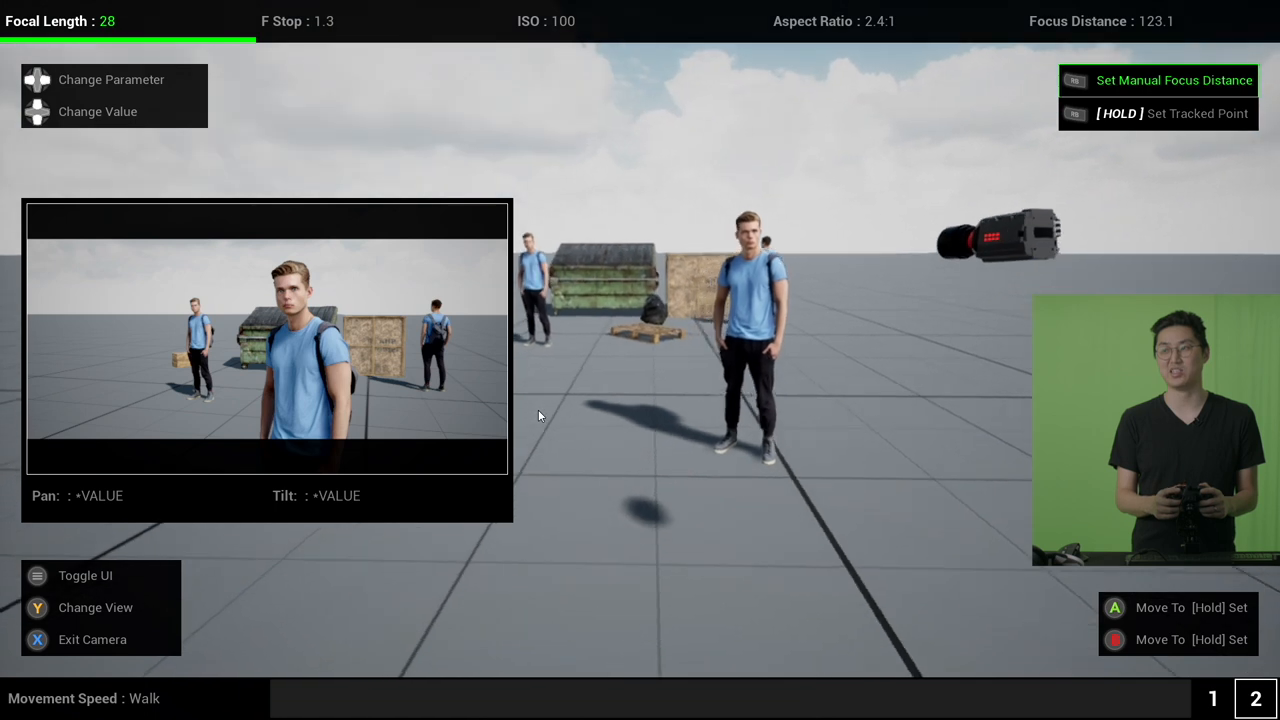
# Exit the free camera back to the player character and bring up the camera rigs menu
pyautogui.click(36, 640)
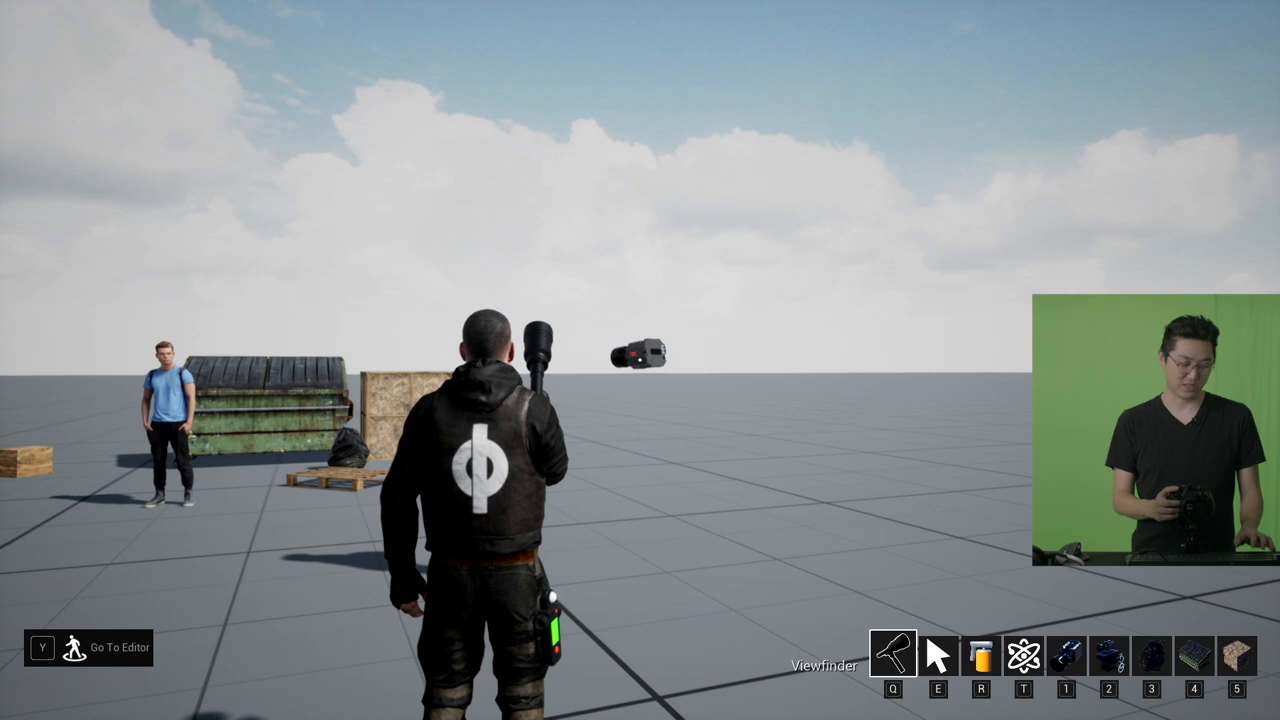
pyautogui.click(936, 656)
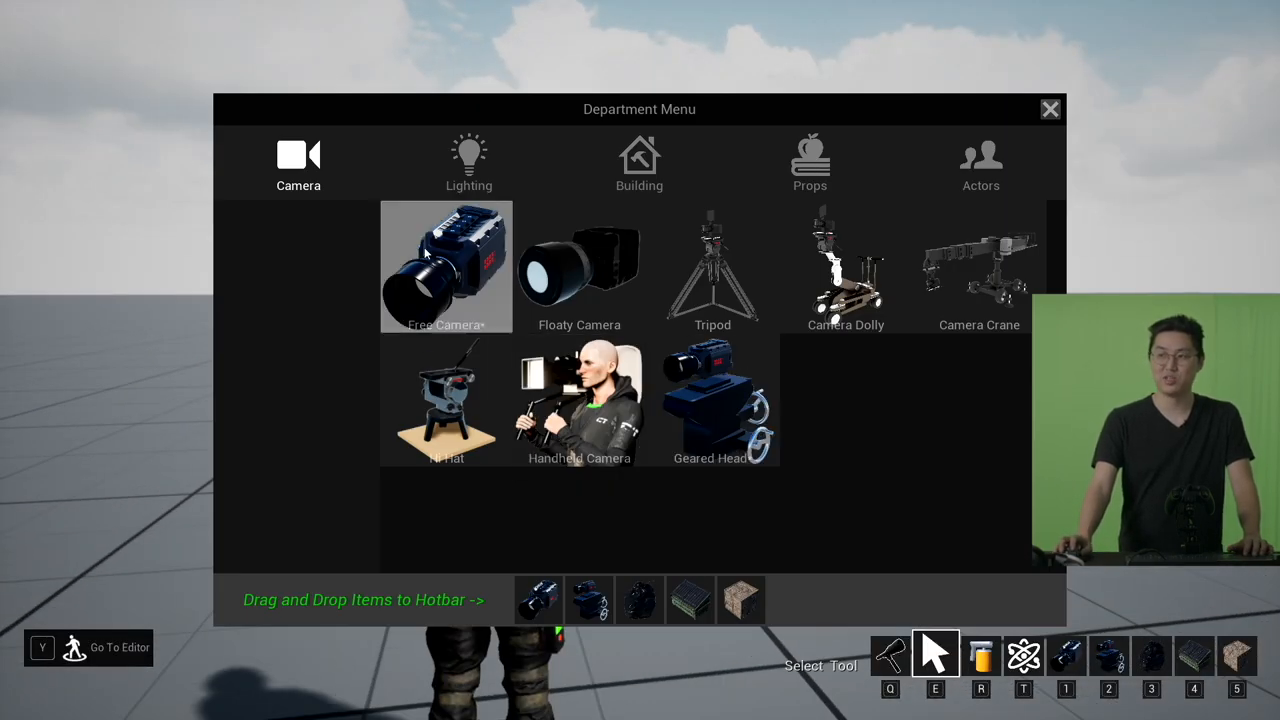
pyautogui.moveTo(712, 400)
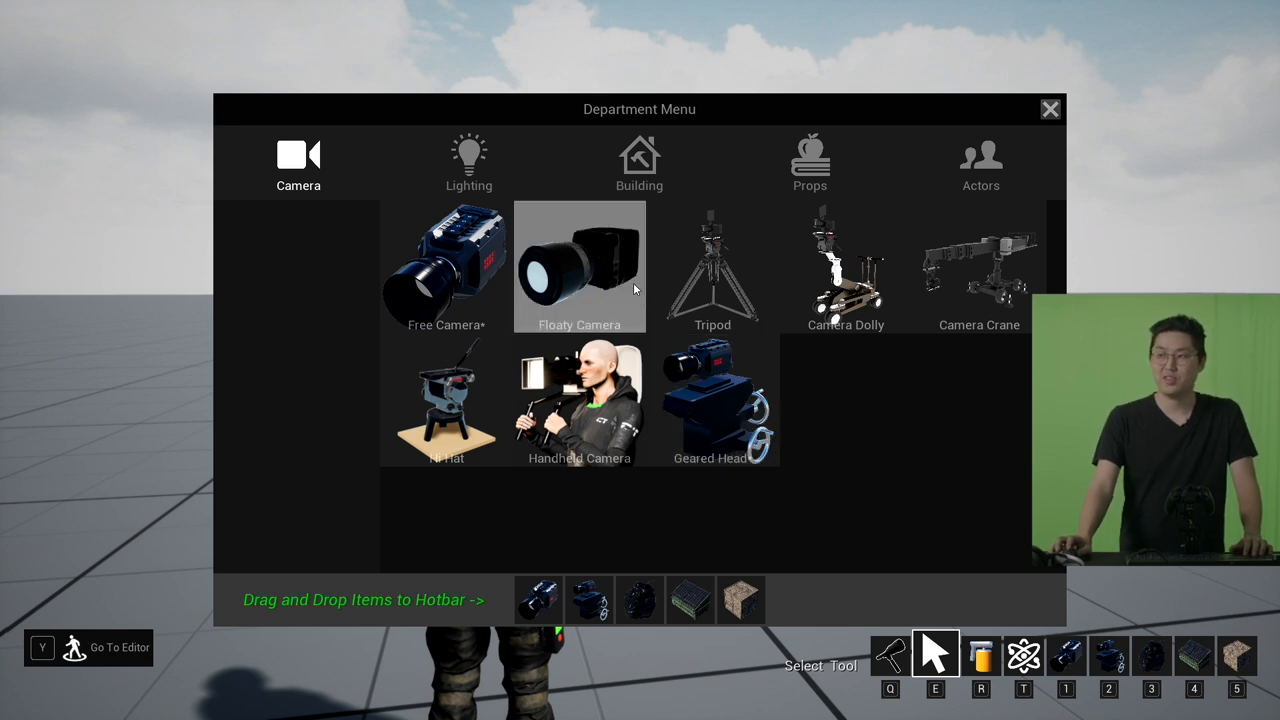
pyautogui.moveTo(446, 264)
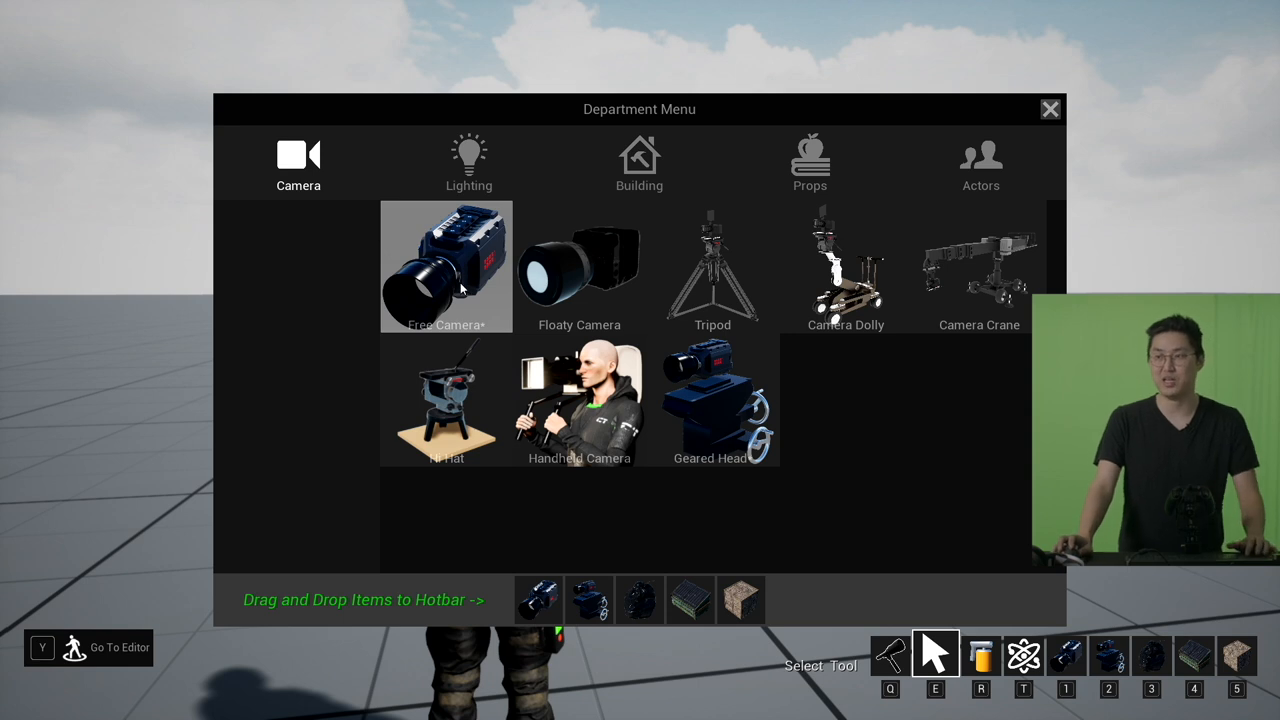
pyautogui.click(1050, 108)
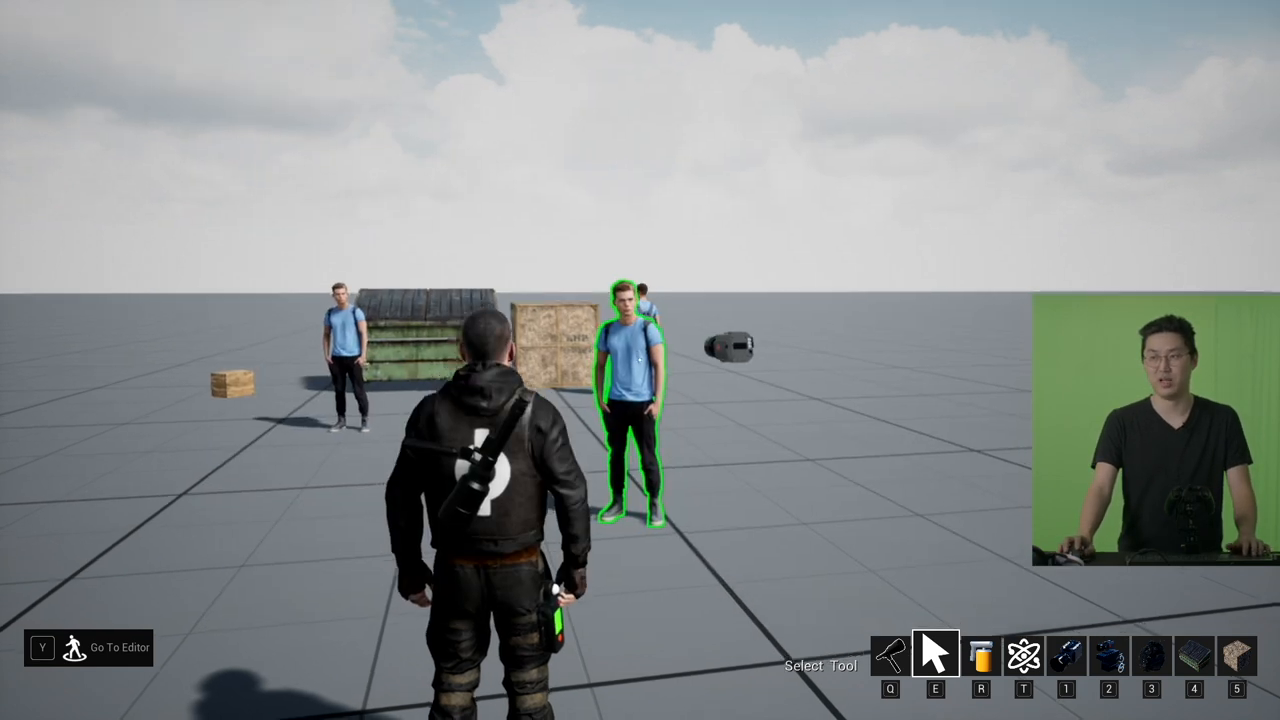